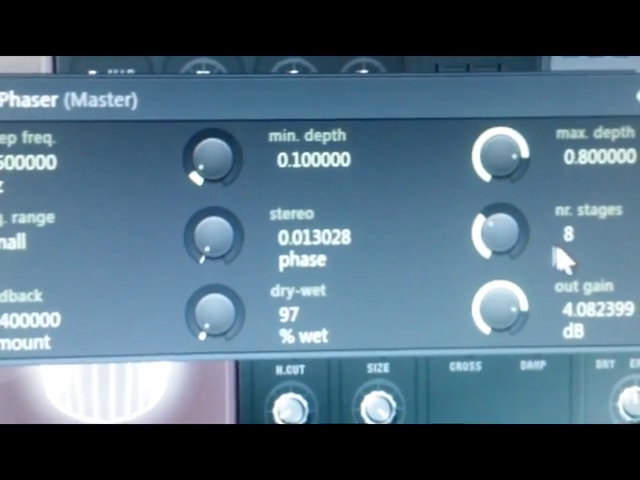
- Raise the Master Phaser's number of stages from 8 to 16 via the 'nr. stages' knob
drag(500, 230, 500, 200)
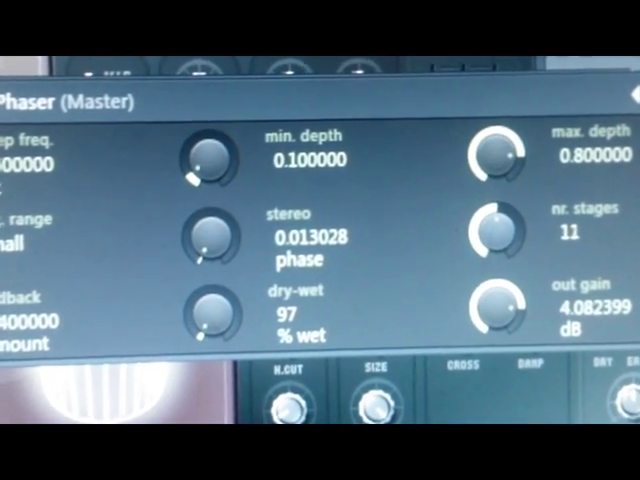
drag(492, 236, 500, 216)
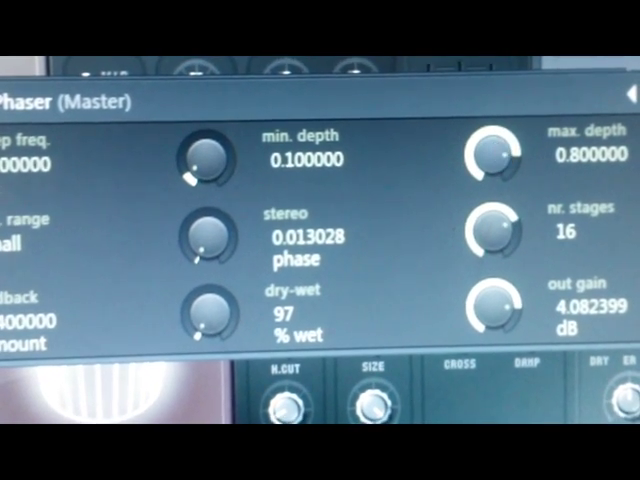